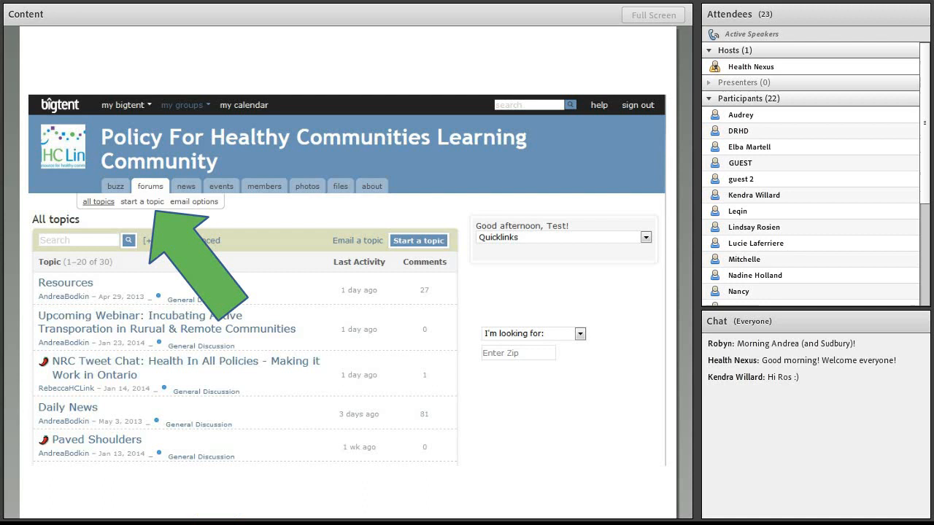
Start a new topic in the Policy For Healthy Communities Learning Community forum.
left_click(141, 201)
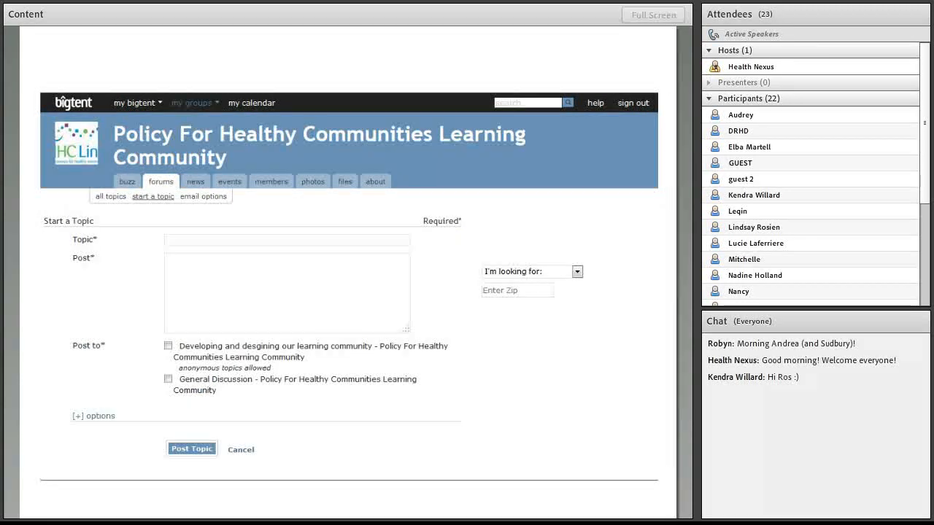